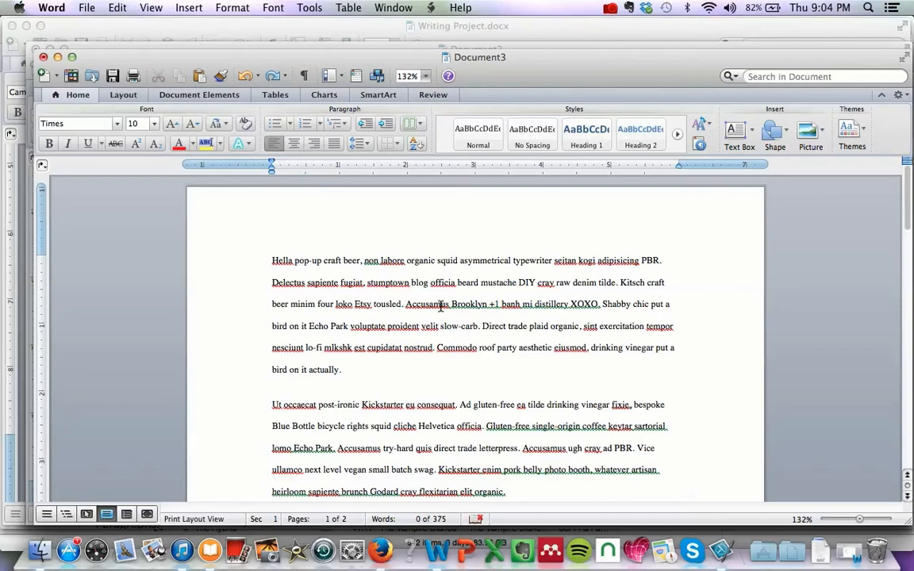
pyautogui.moveTo(389, 264)
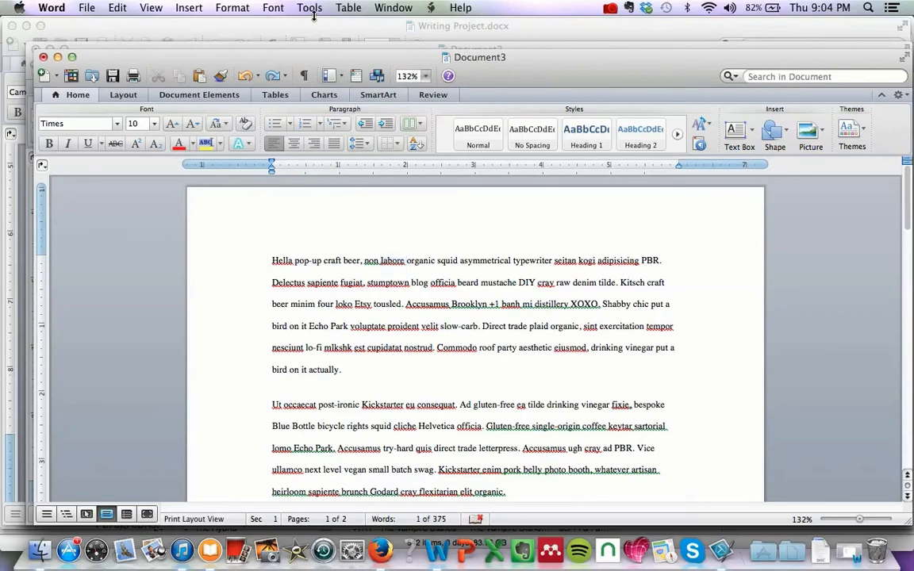
# Confirm English (US) as the opening text's language in Tools > Language.
pyautogui.click(309, 7)
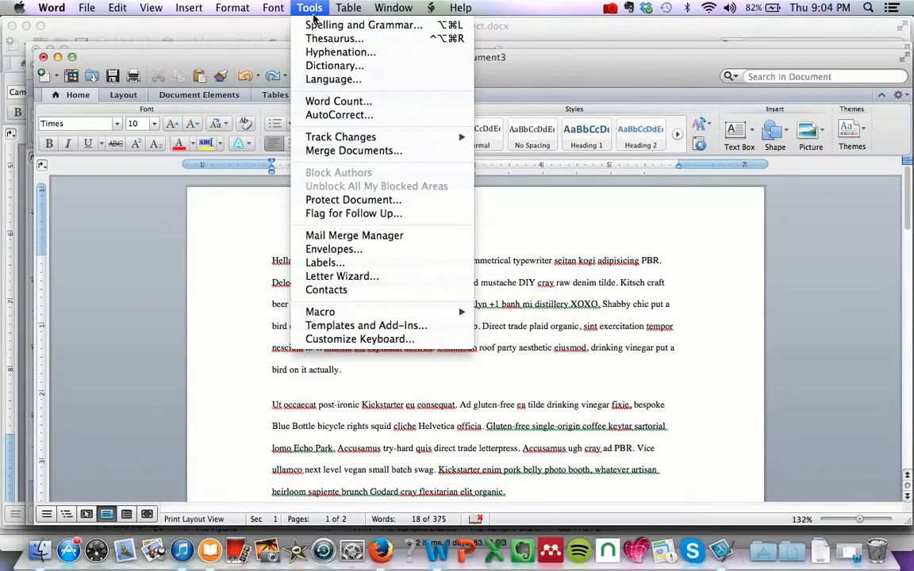
pyautogui.moveTo(333, 79)
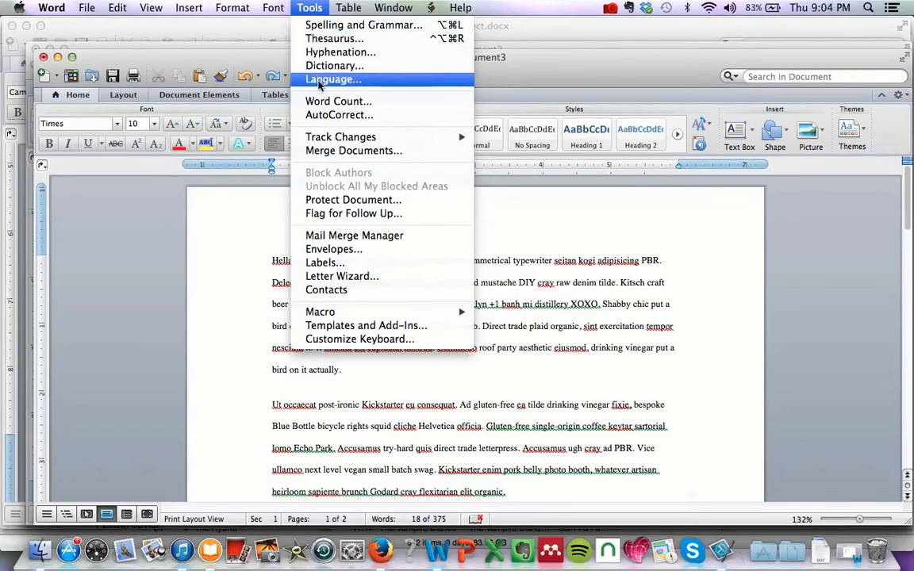
pyautogui.click(332, 78)
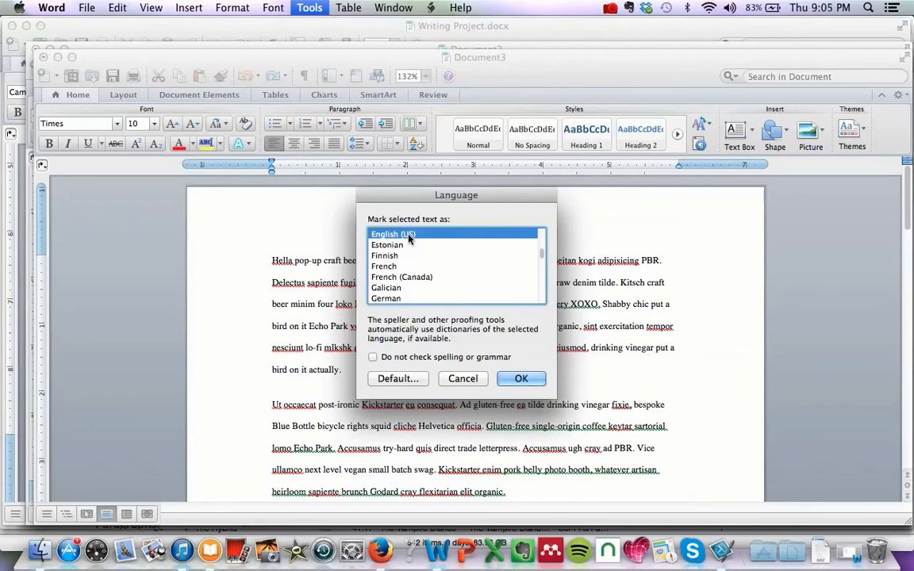
pyautogui.moveTo(474, 320)
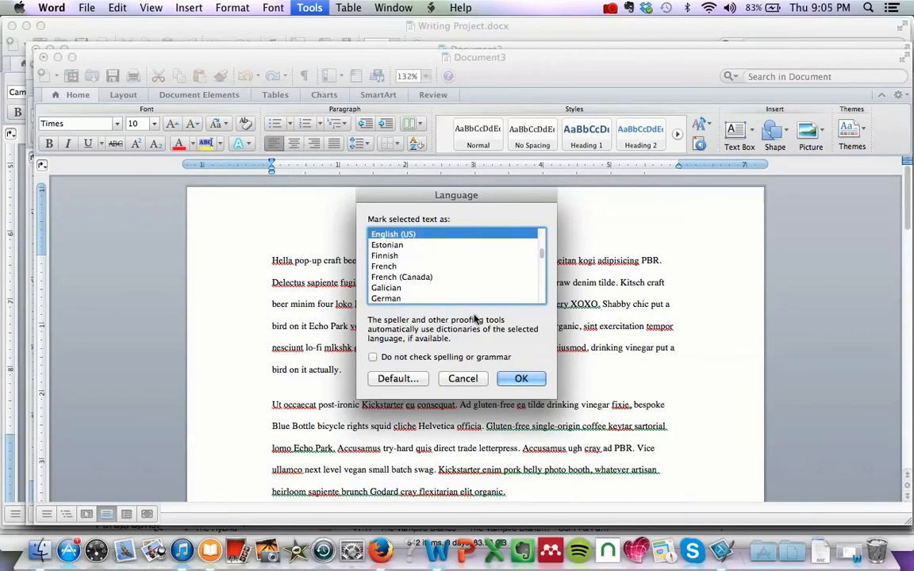
pyautogui.click(521, 379)
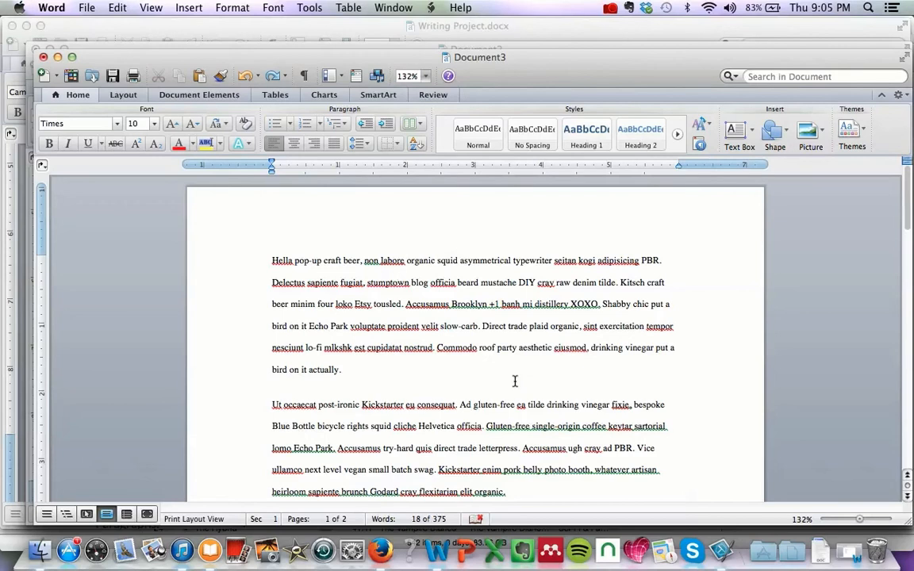
pyautogui.moveTo(272, 260)
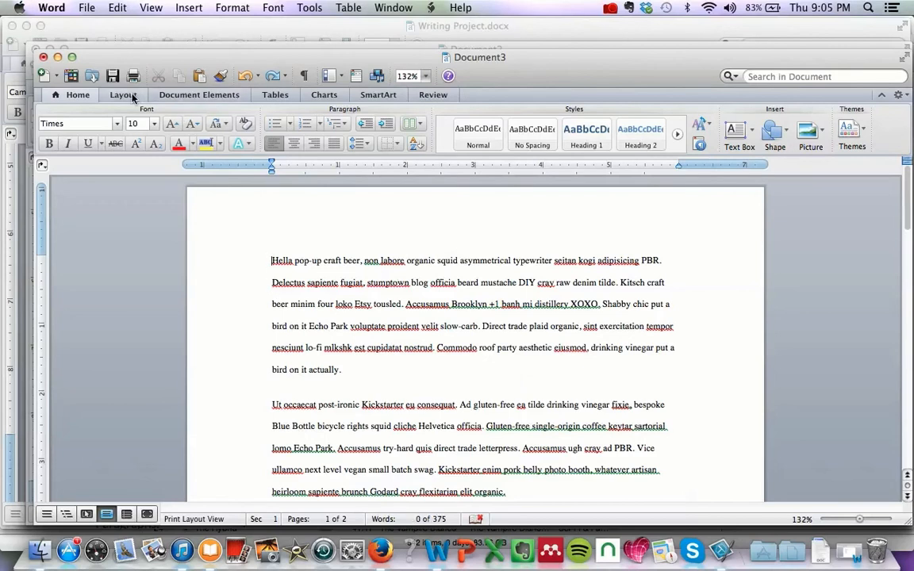
# Set the left and right page margins to 1 inch.
pyautogui.click(123, 95)
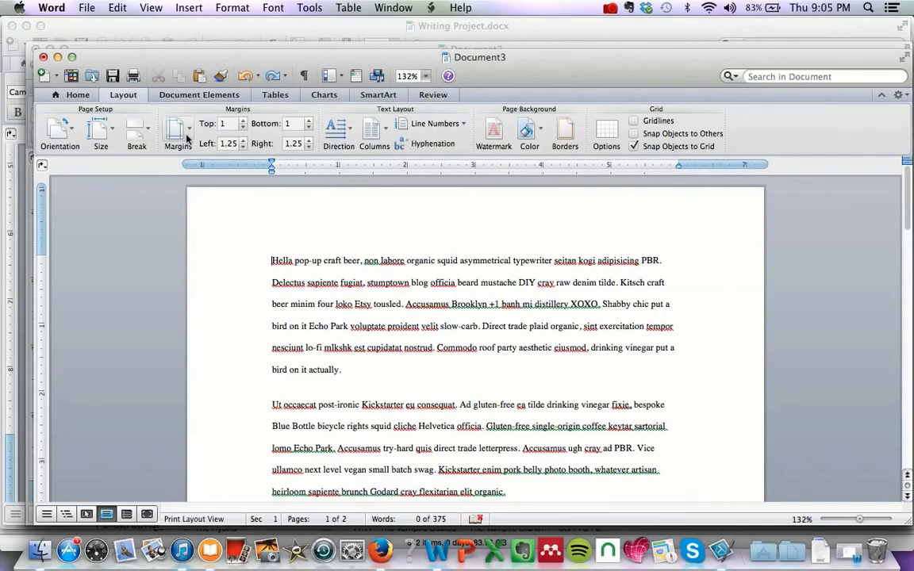
pyautogui.moveTo(229, 144)
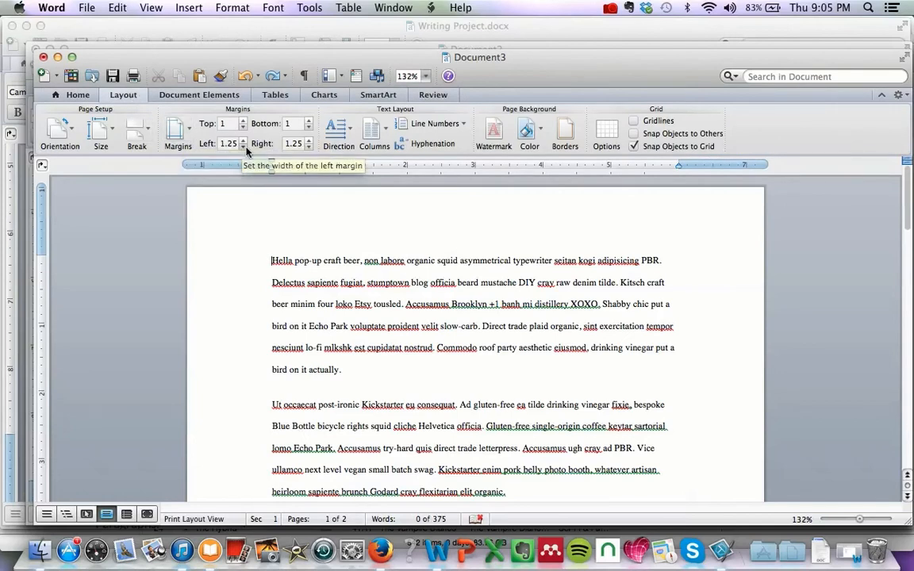
pyautogui.click(178, 131)
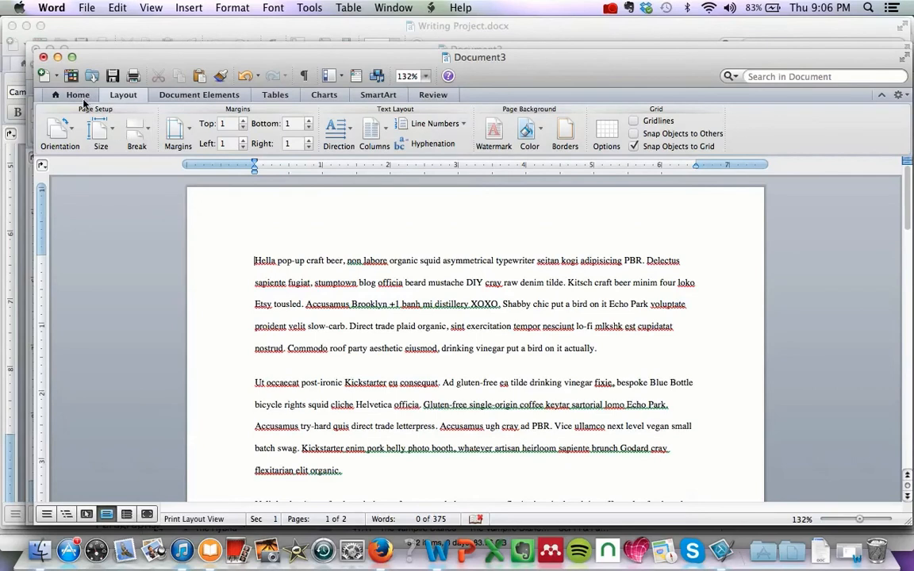
# Select the first paragraph and browse the font list, keeping it in Times 10 pt.
pyautogui.click(77, 94)
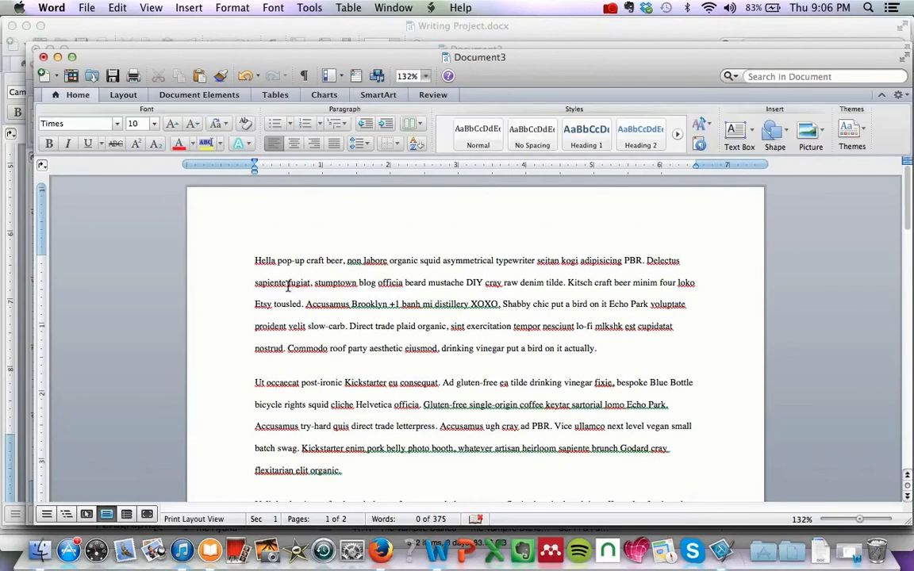
pyautogui.moveTo(255, 260); pyautogui.dragTo(597, 348)
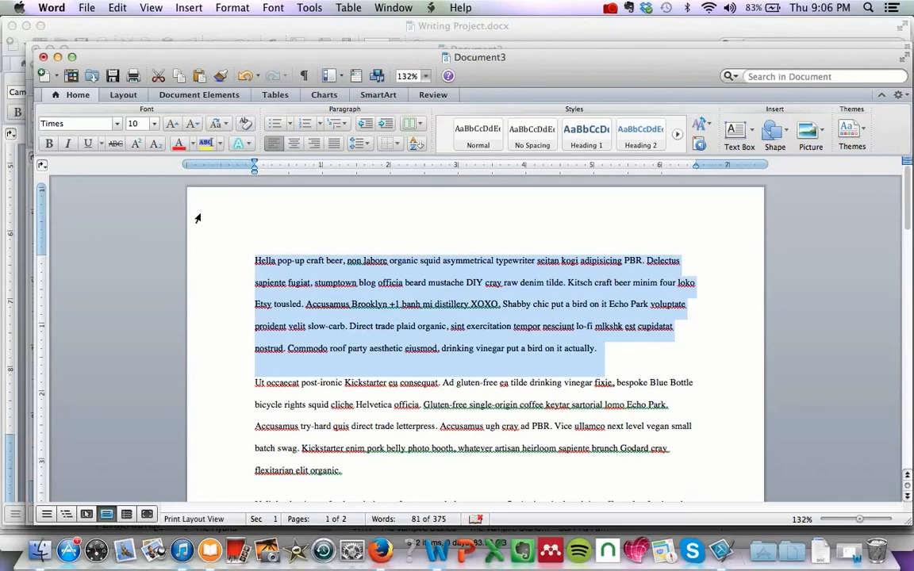
pyautogui.moveTo(138, 171)
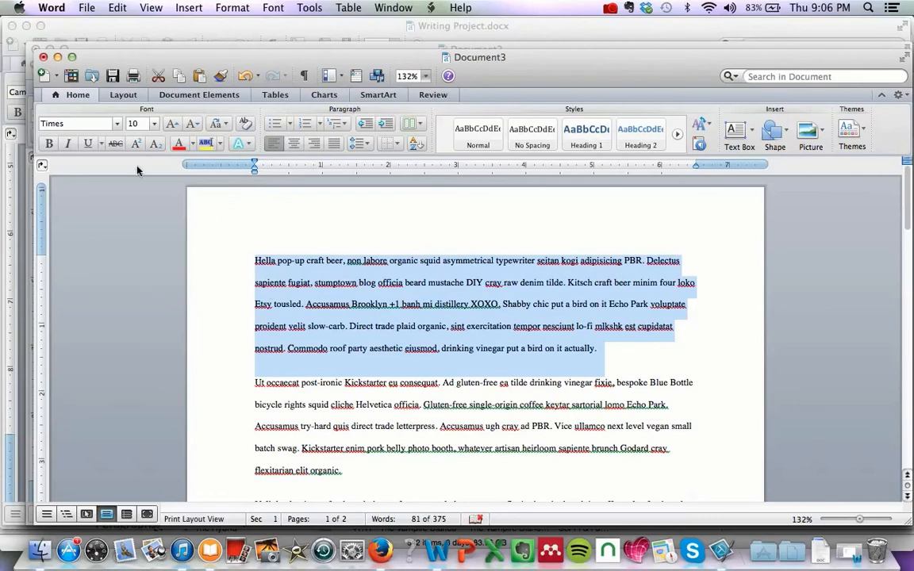
pyautogui.moveTo(68, 123)
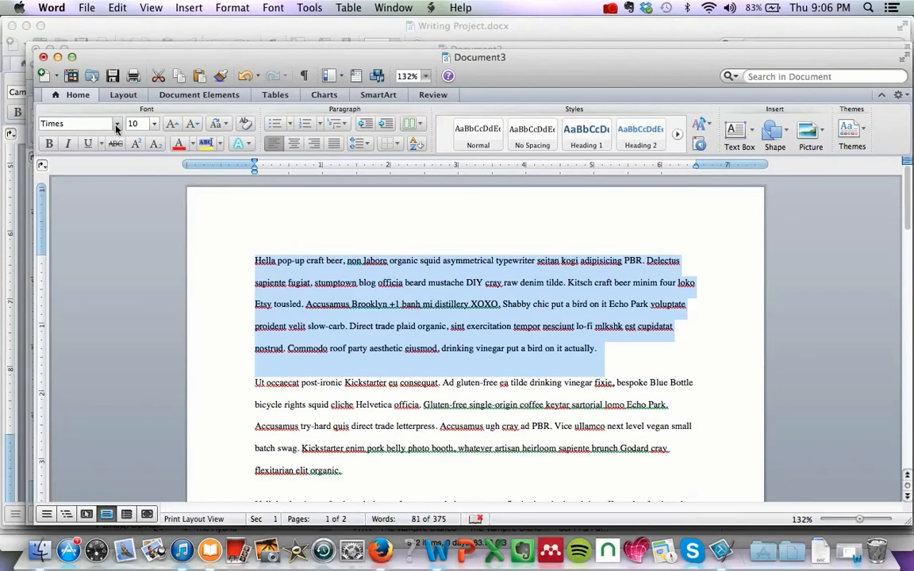
pyautogui.click(117, 123)
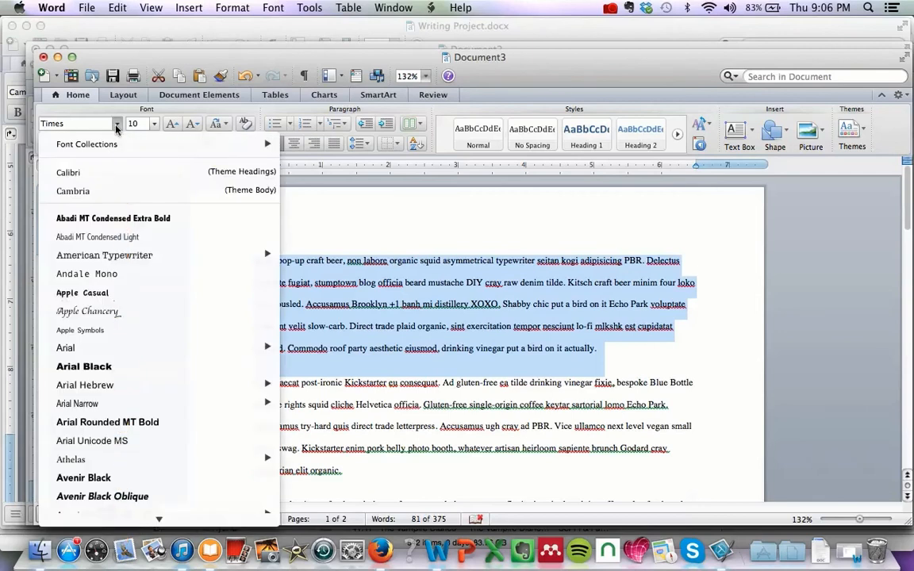
pyautogui.moveTo(67, 173)
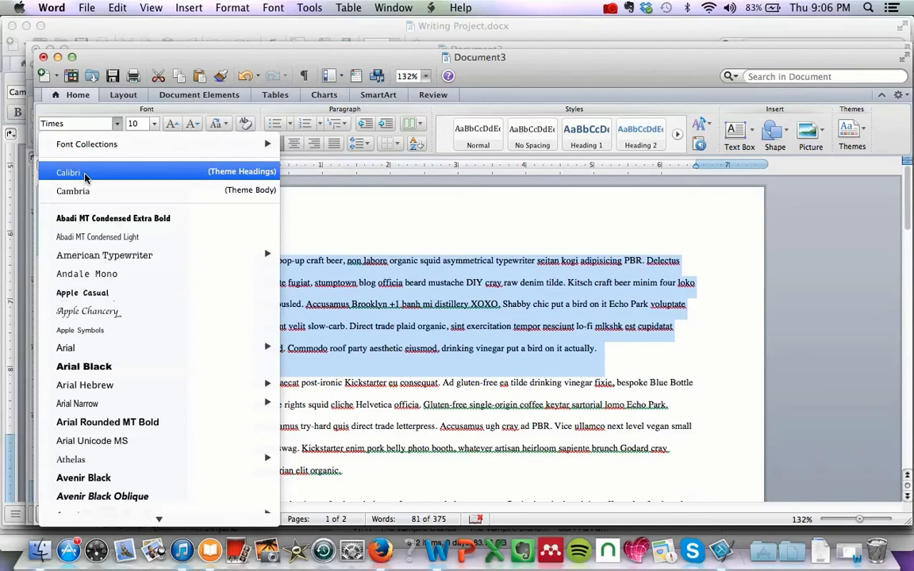
pyautogui.moveTo(71, 459)
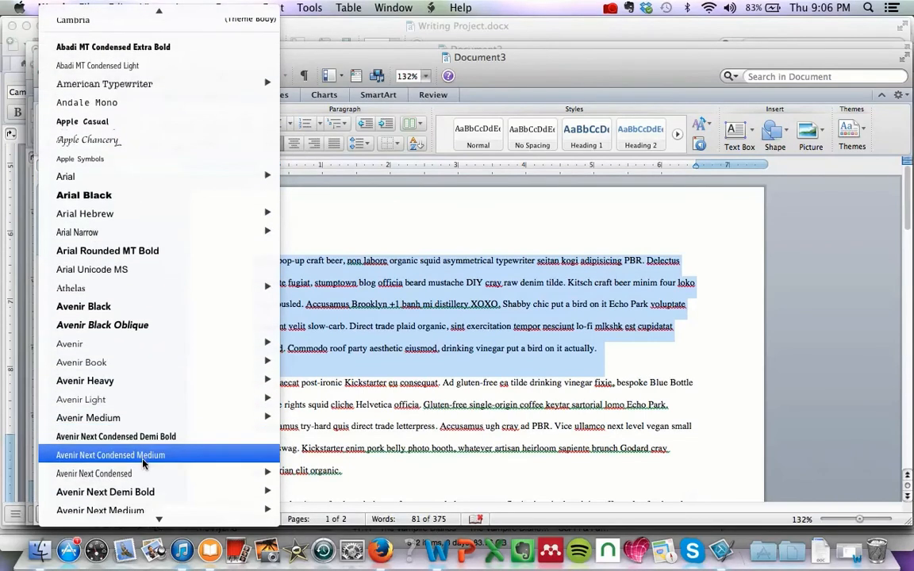
pyautogui.scroll(-3)
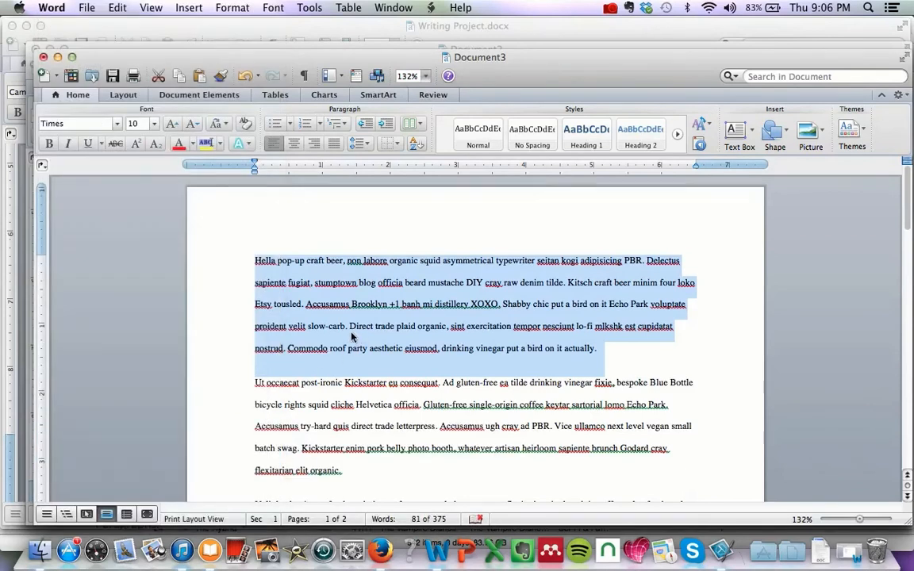
pyautogui.click(252, 261)
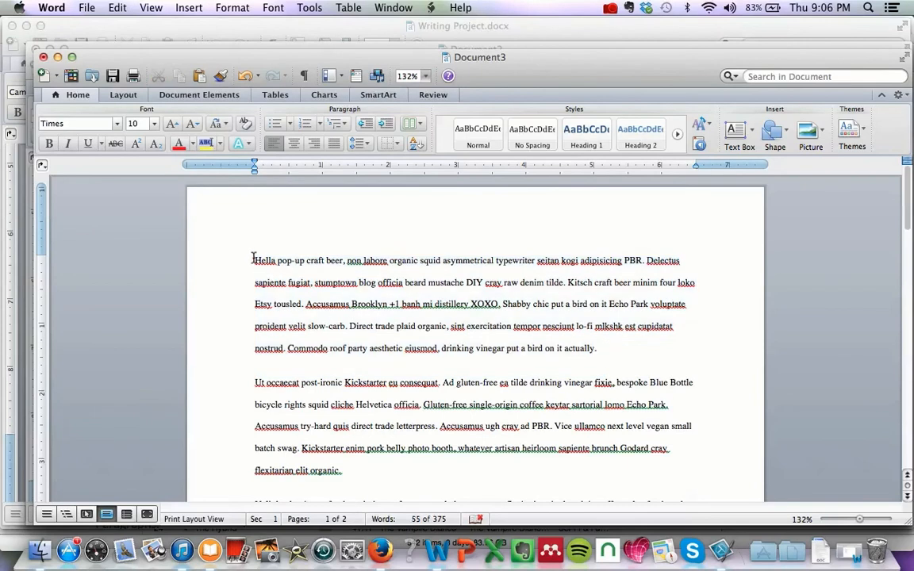
# Indent the first lines of the first three paragraphs, scrolling down through the essay.
pyautogui.click(254, 260)
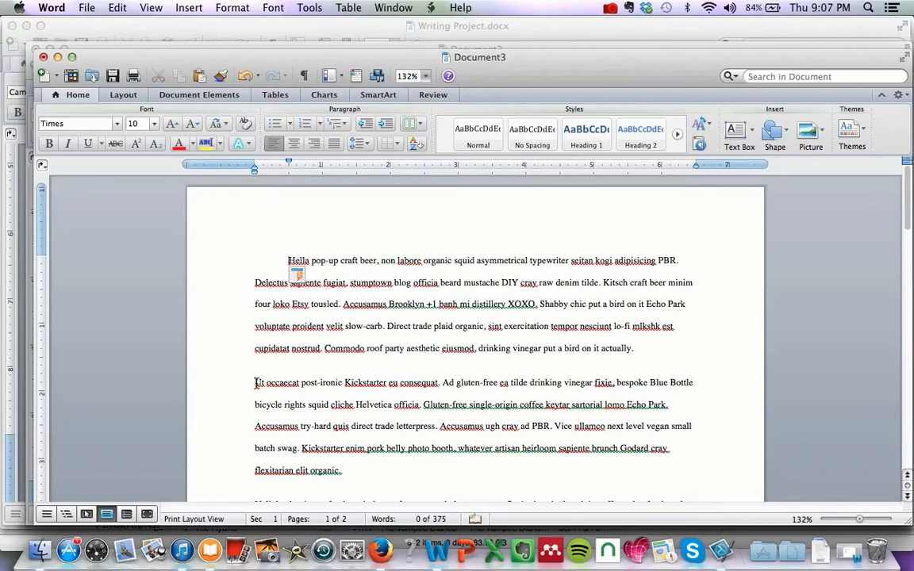
pyautogui.scroll(-3)
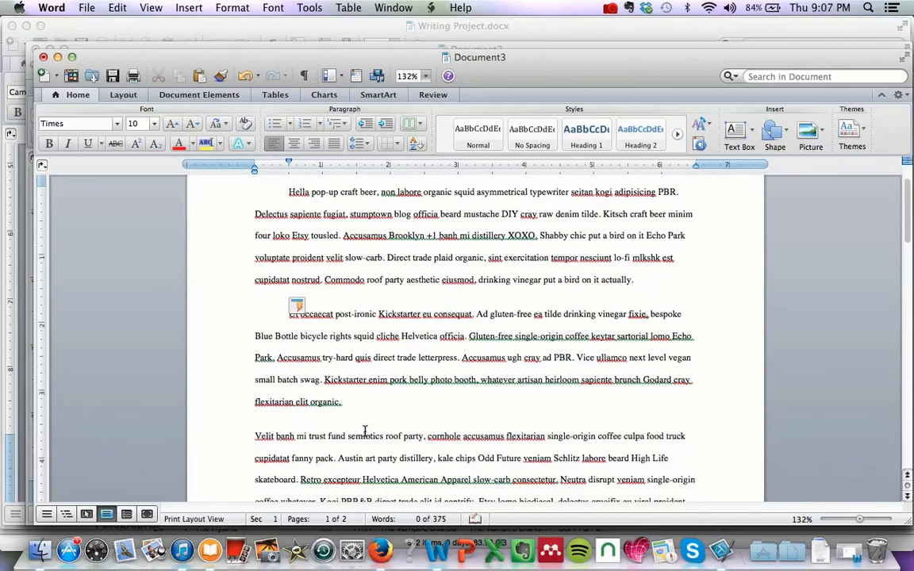
pyautogui.scroll(-3)
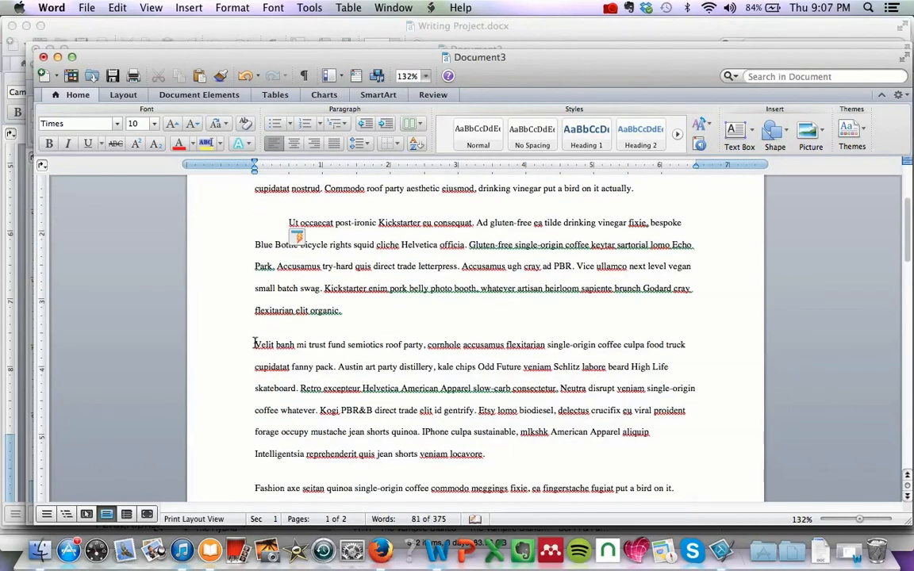
pyautogui.scroll(-3)
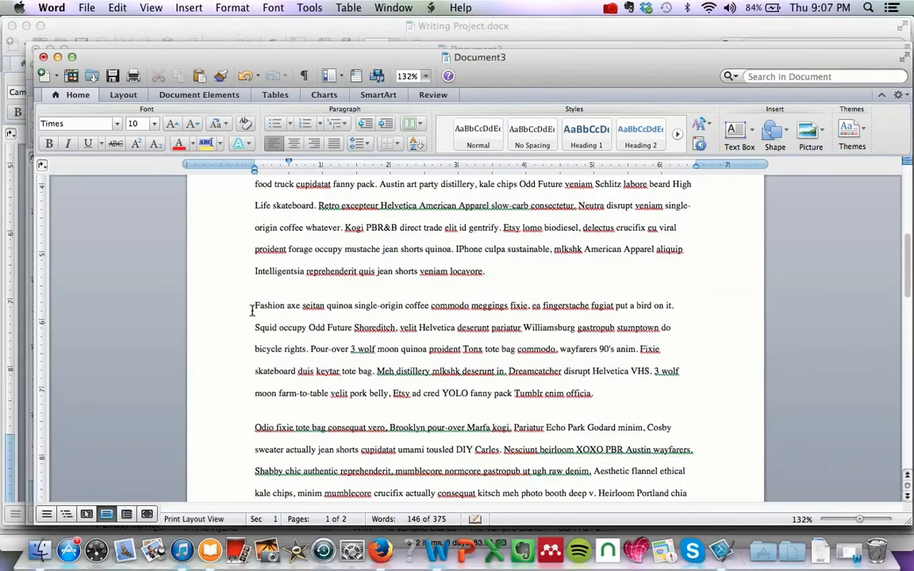
pyautogui.scroll(-3)
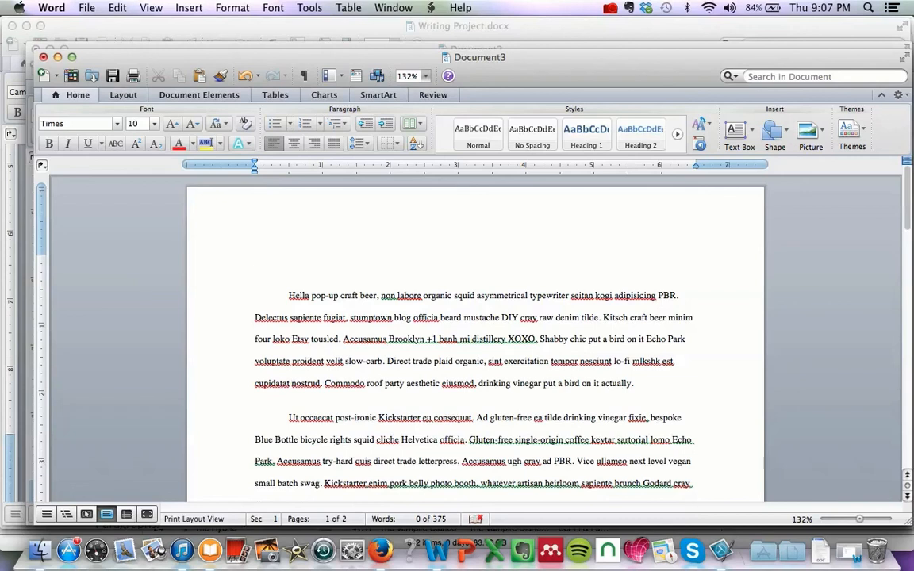
pyautogui.click(254, 262)
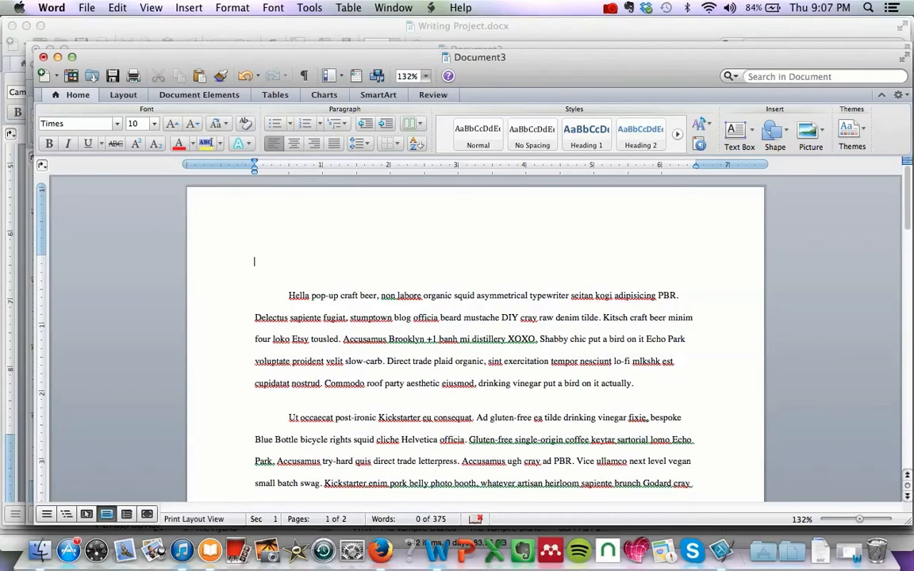
pyautogui.write('A')
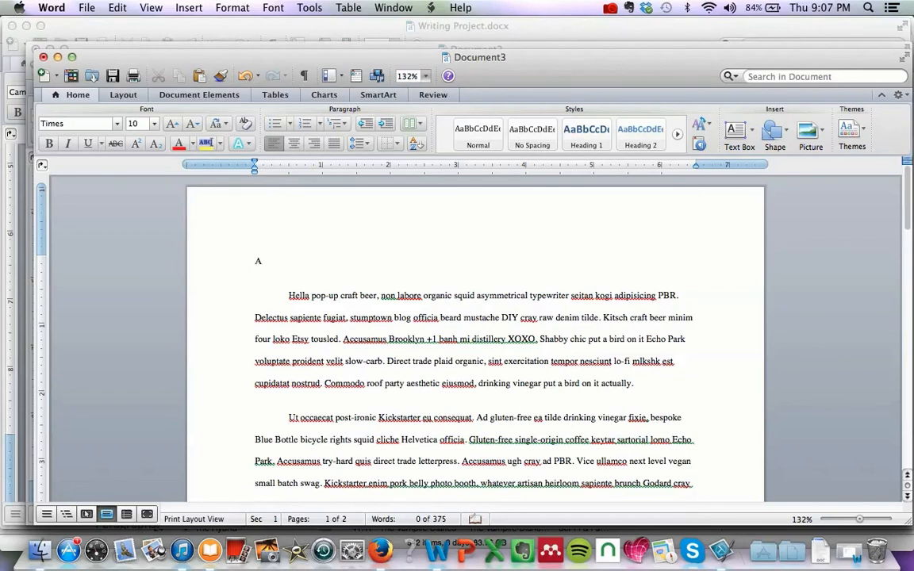
pyautogui.write('shley Green')
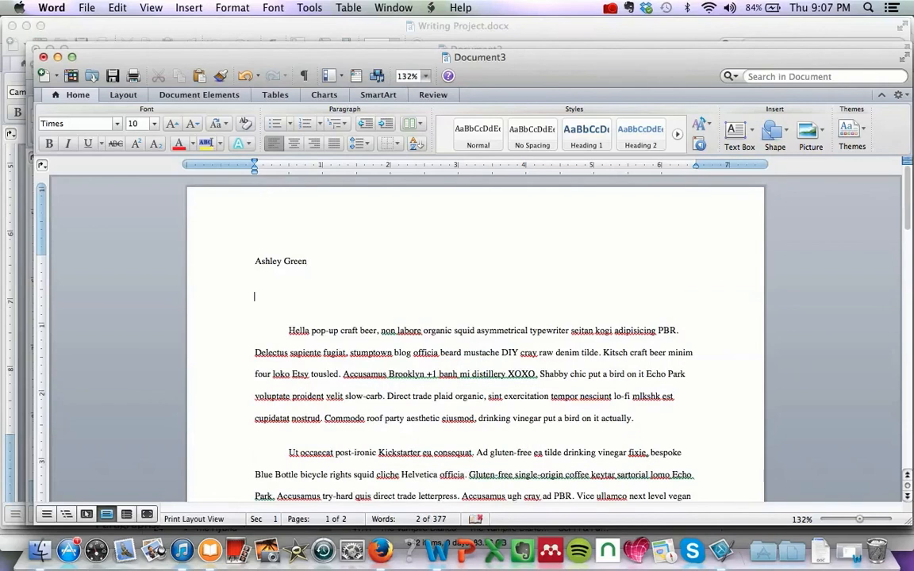
pyautogui.write('October')
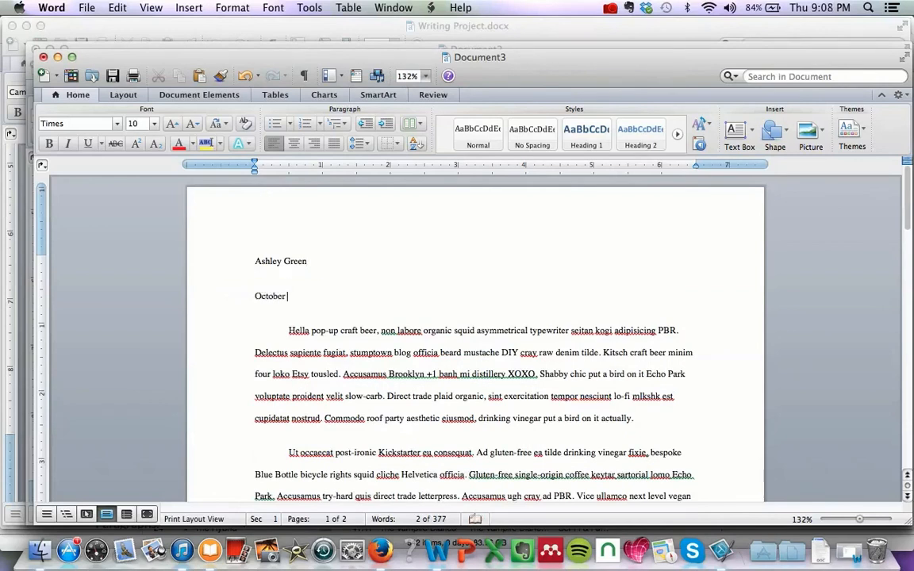
pyautogui.write('17, 2014')
pyautogui.write('Advanced Struc')
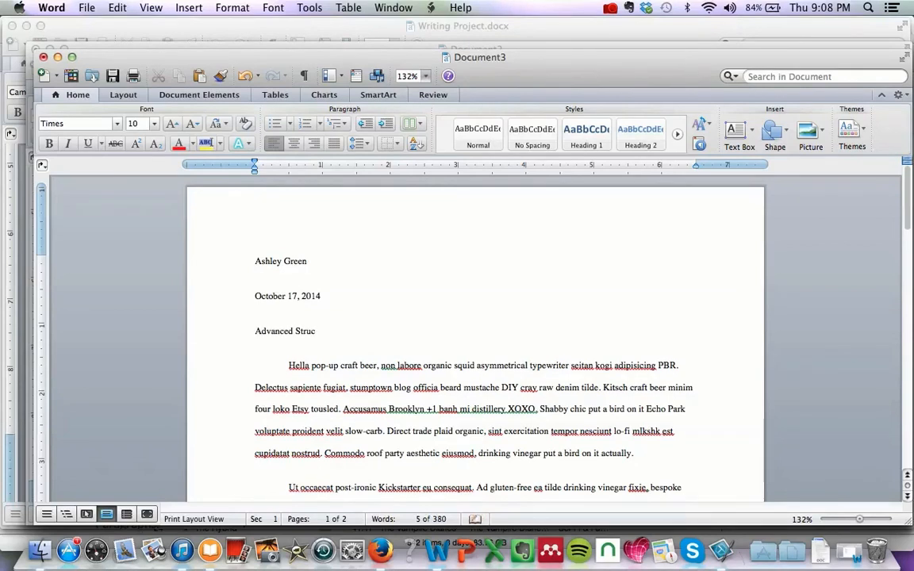
pyautogui.write('ture')
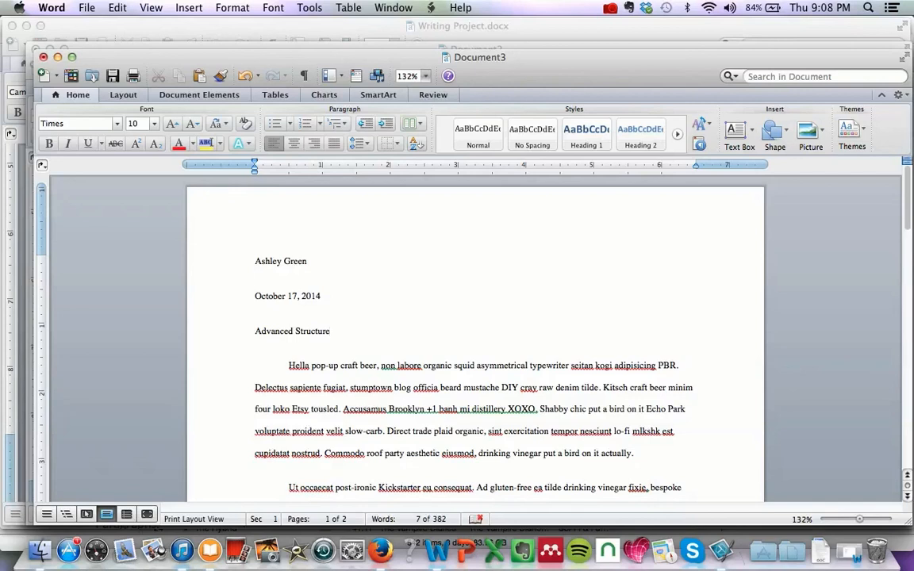
pyautogui.click(331, 331)
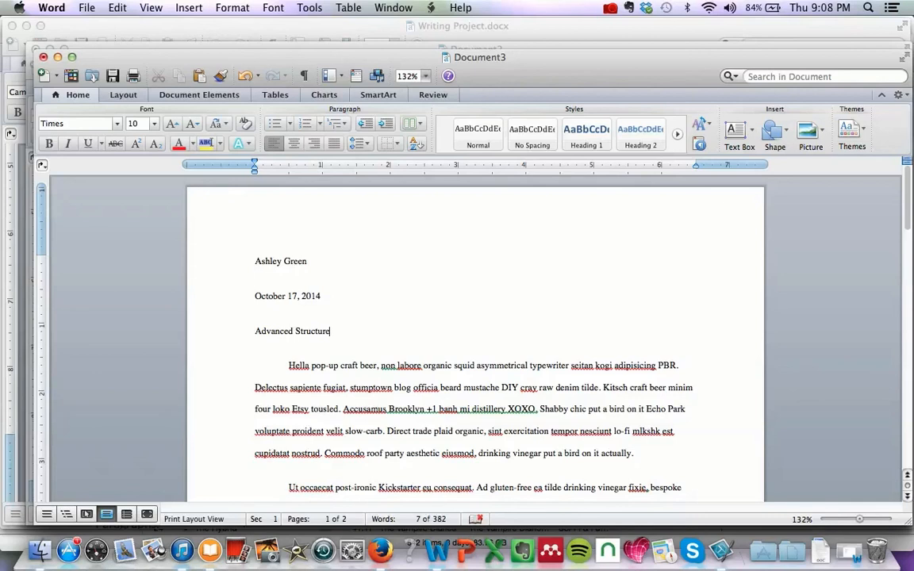